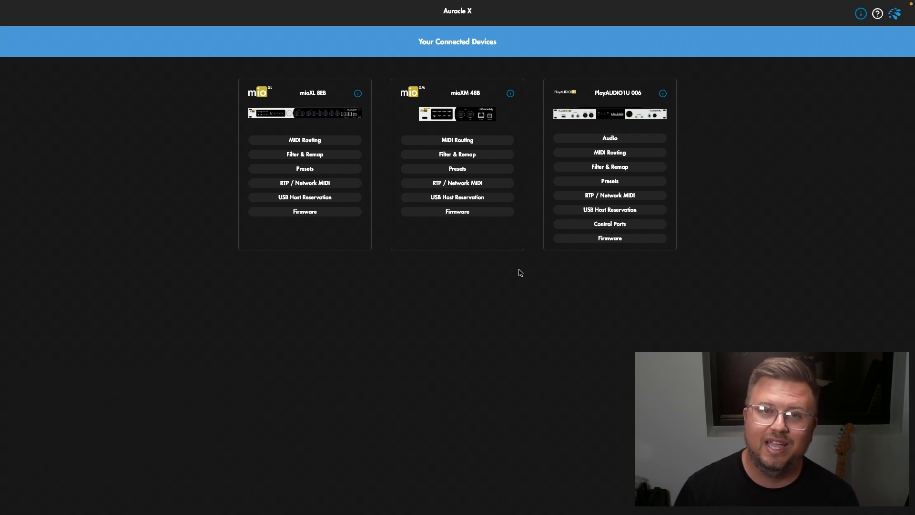
# Look through the mioXL 8EB and PlayAUDIO1U RTP / Network MIDI pages, scrolling the list.
pyautogui.click(304, 182)
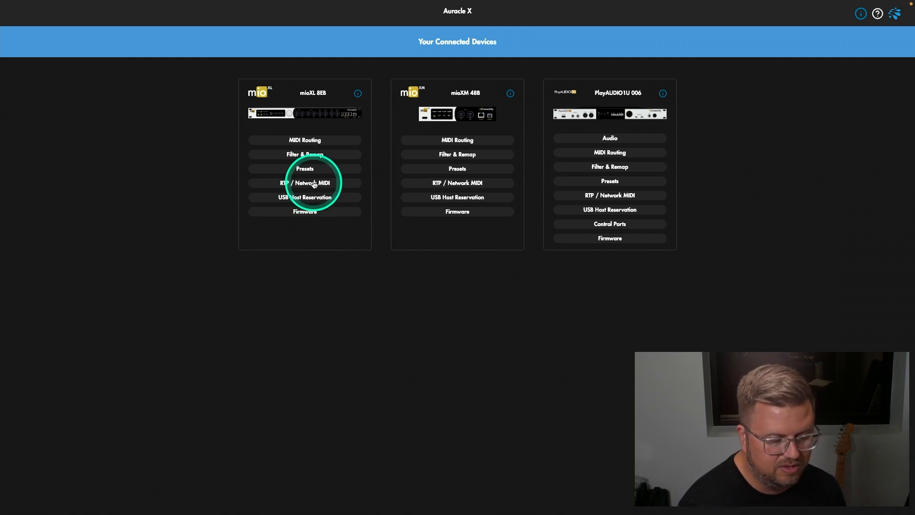
pyautogui.click(304, 183)
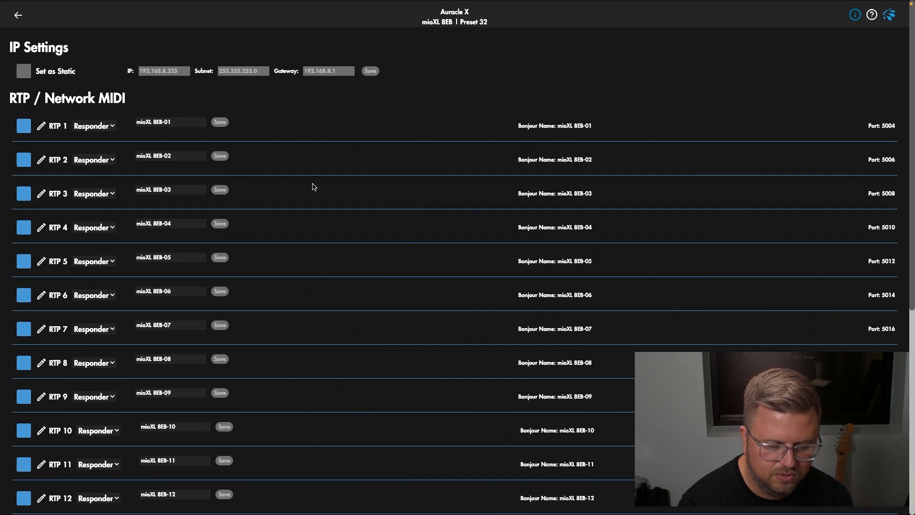
pyautogui.click(18, 15)
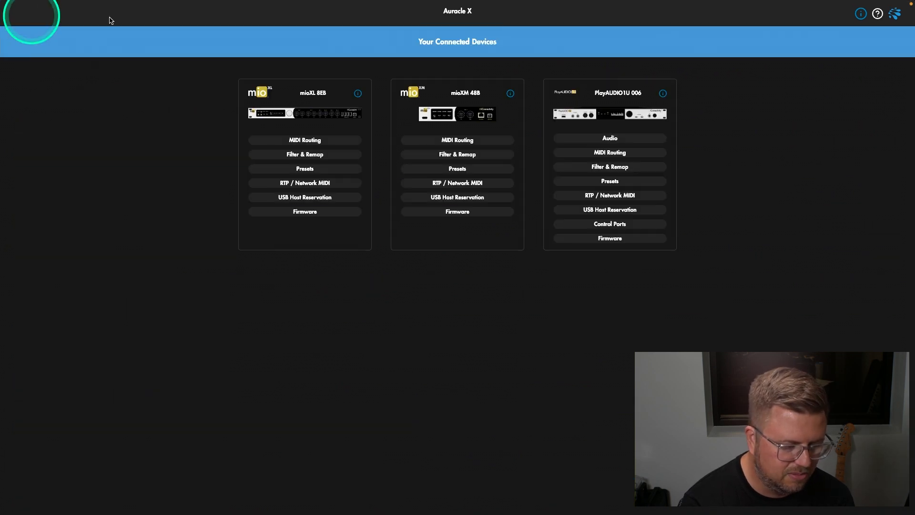
pyautogui.click(609, 195)
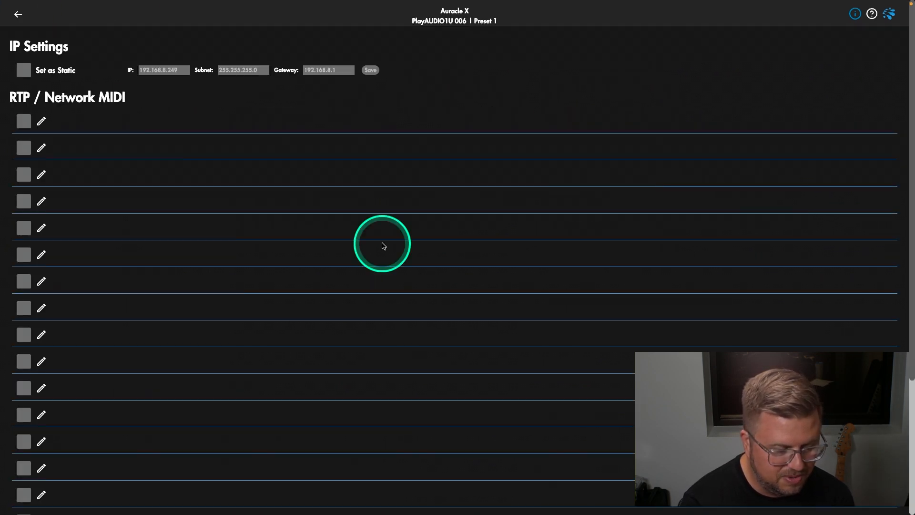
pyautogui.scroll(-3)
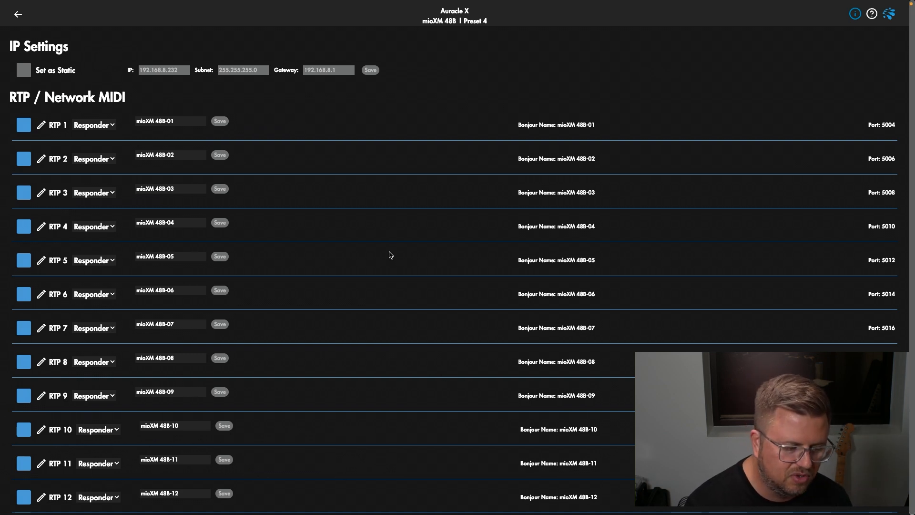
pyautogui.click(168, 70)
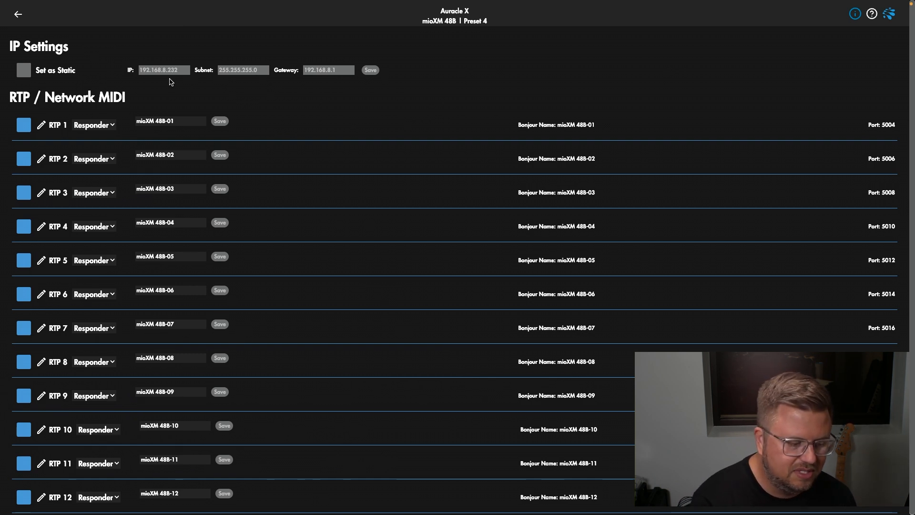
pyautogui.click(163, 70)
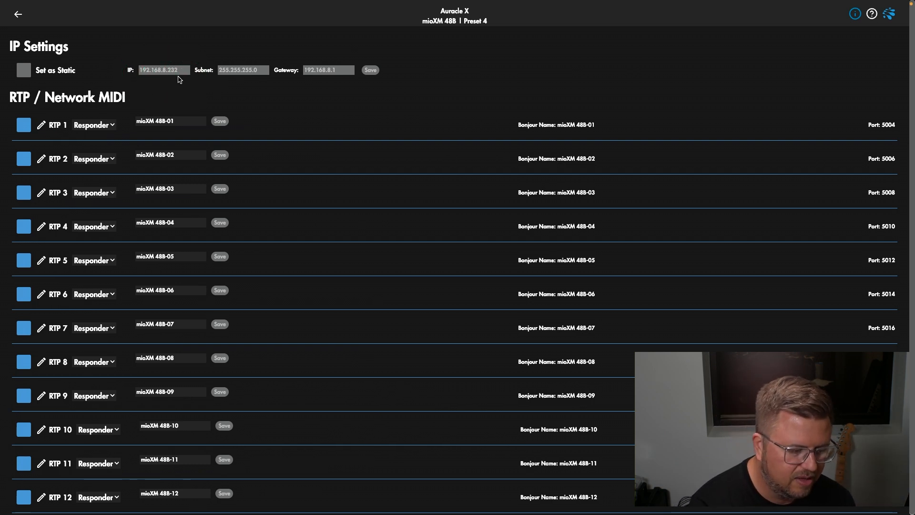
pyautogui.click(244, 70)
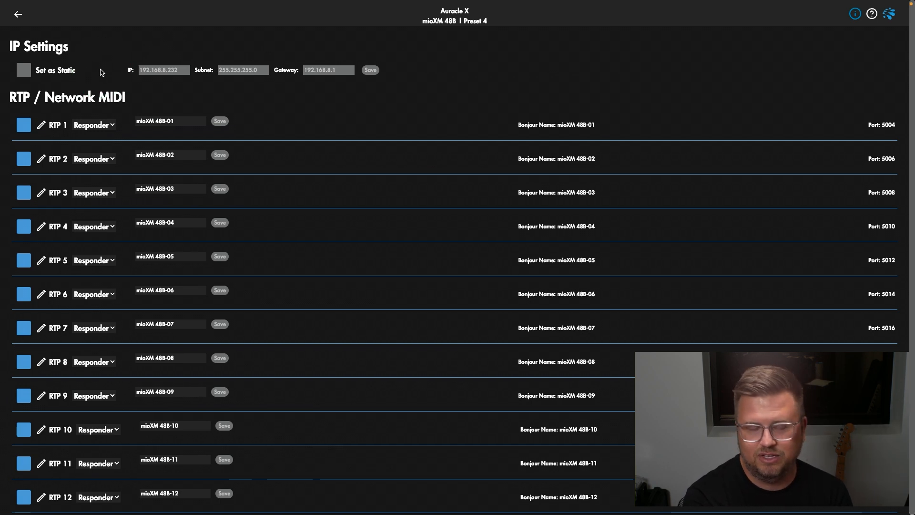
pyautogui.click(164, 70)
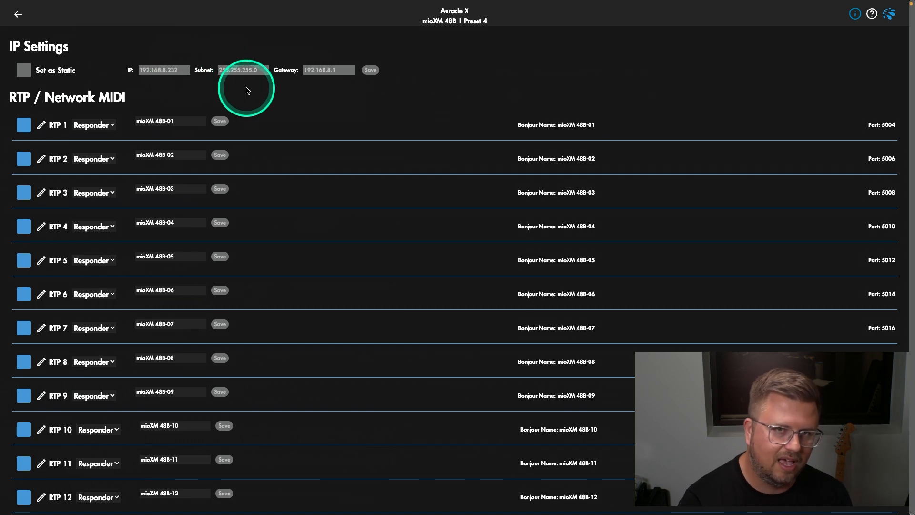
pyautogui.click(242, 70)
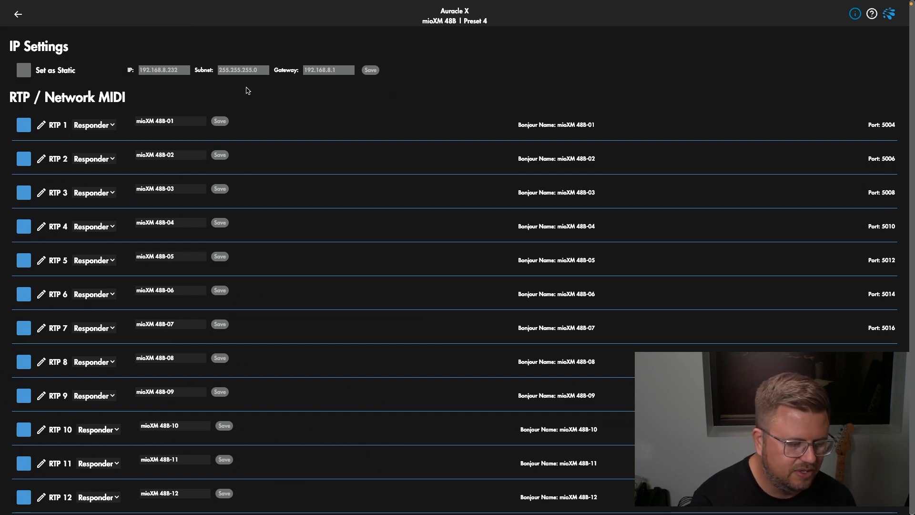
pyautogui.click(41, 125)
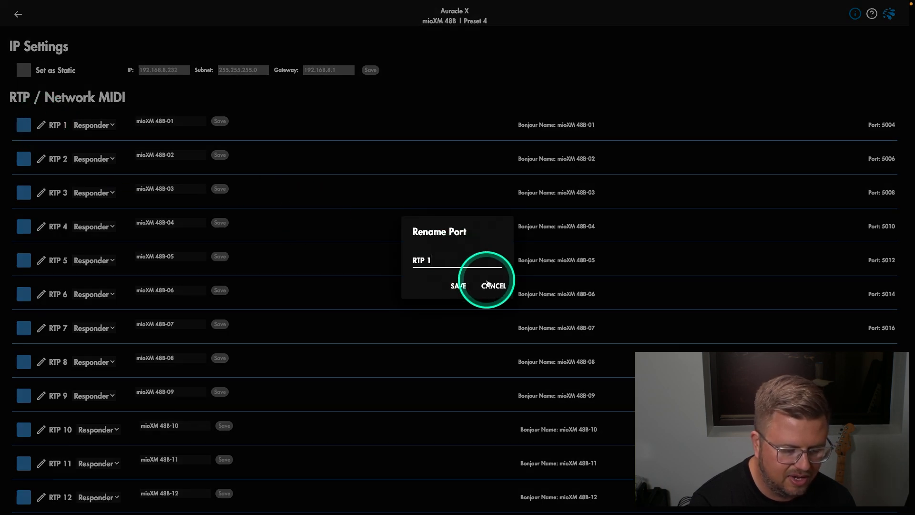
pyautogui.click(493, 286)
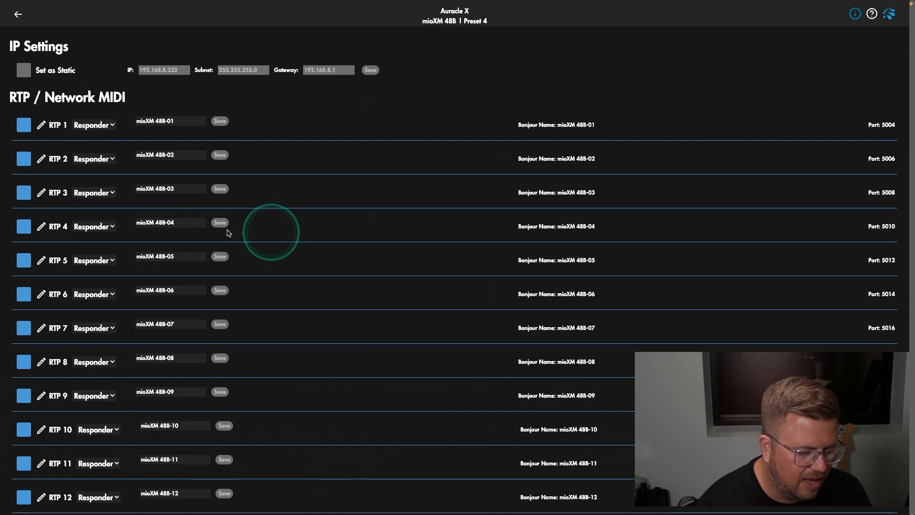
pyautogui.click(94, 124)
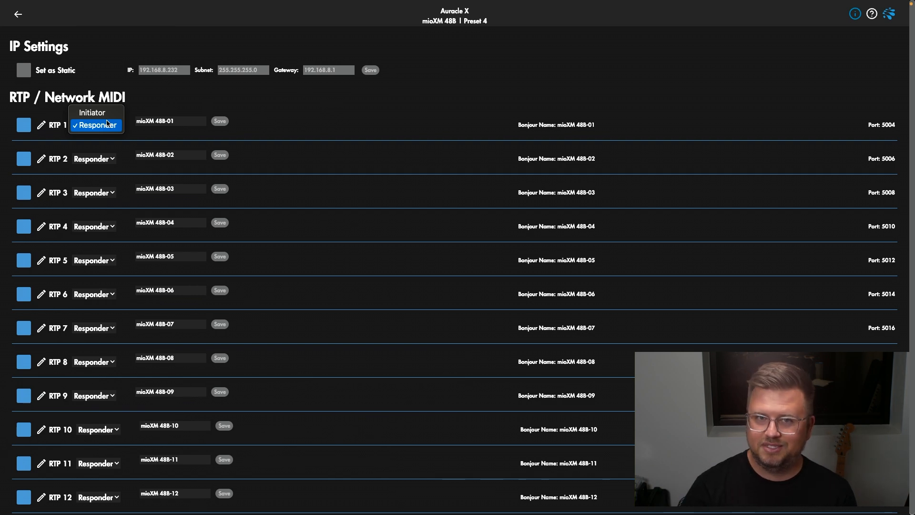
# Leave the mioXM RTP 1 set to Responder and go back to the devices overview.
pyautogui.click(169, 121)
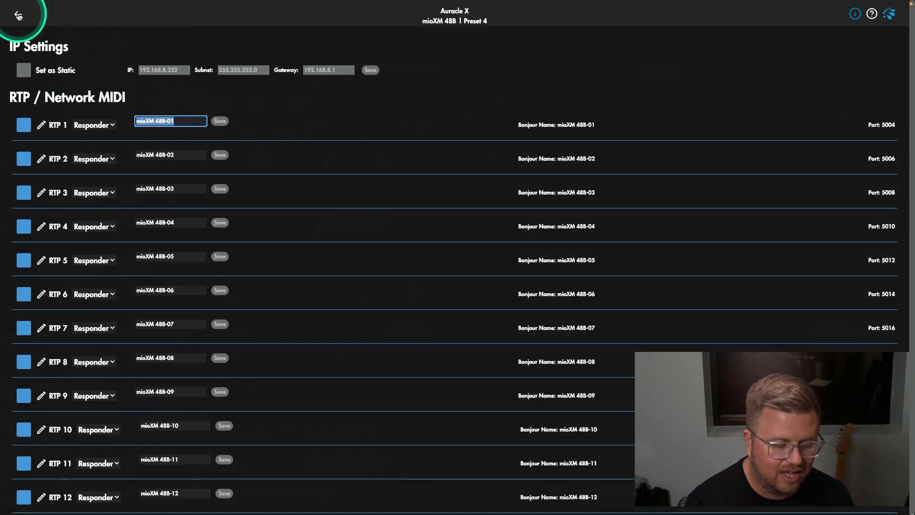
pyautogui.click(18, 16)
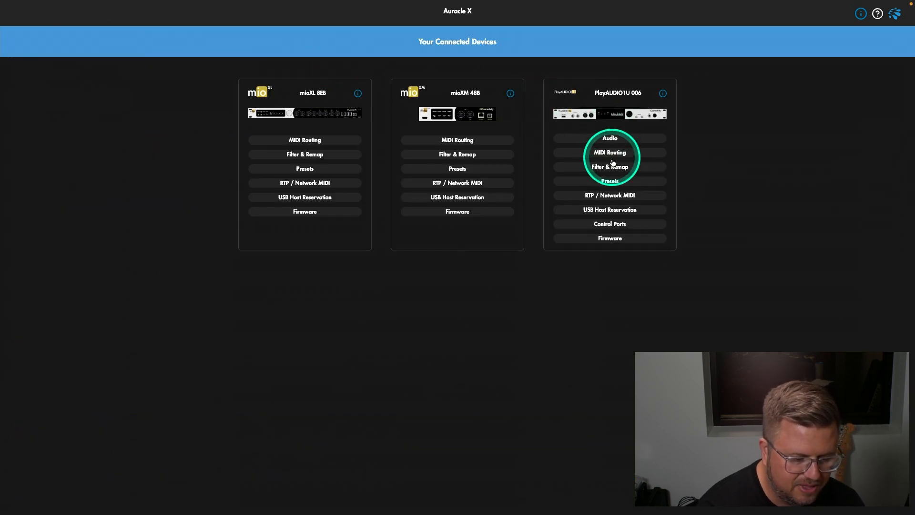
# Set PlayAUDIO1U RTP 1 to Initiator connecting to mioXM 48B-01 and save.
pyautogui.click(608, 195)
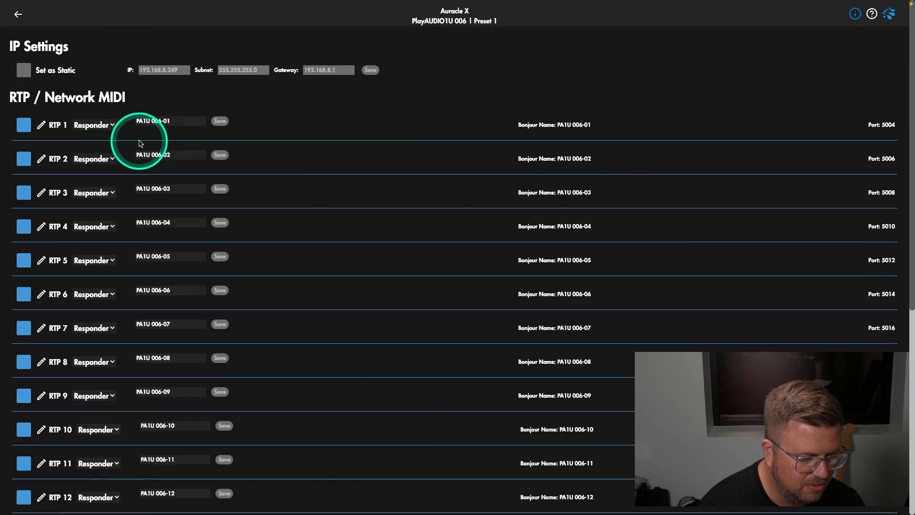
pyautogui.click(93, 124)
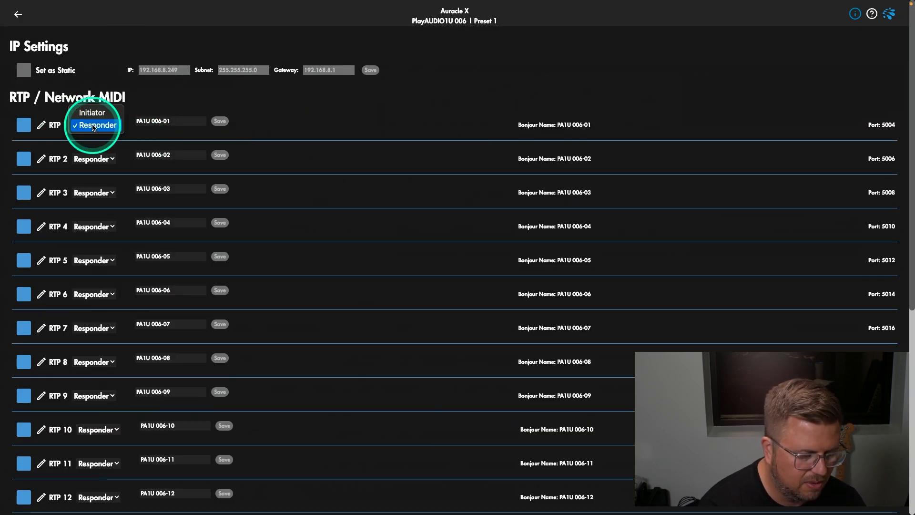
pyautogui.click(93, 124)
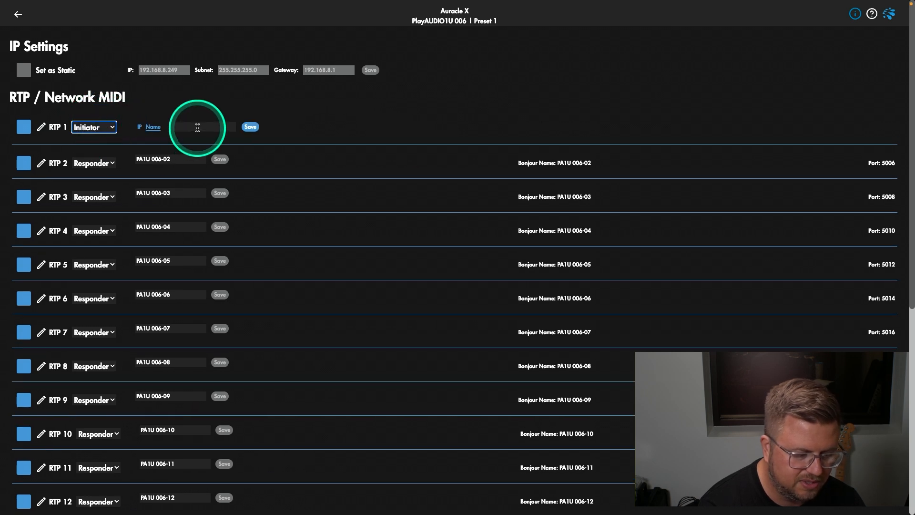
pyautogui.click(203, 126)
pyautogui.write('mioXM 488-01')
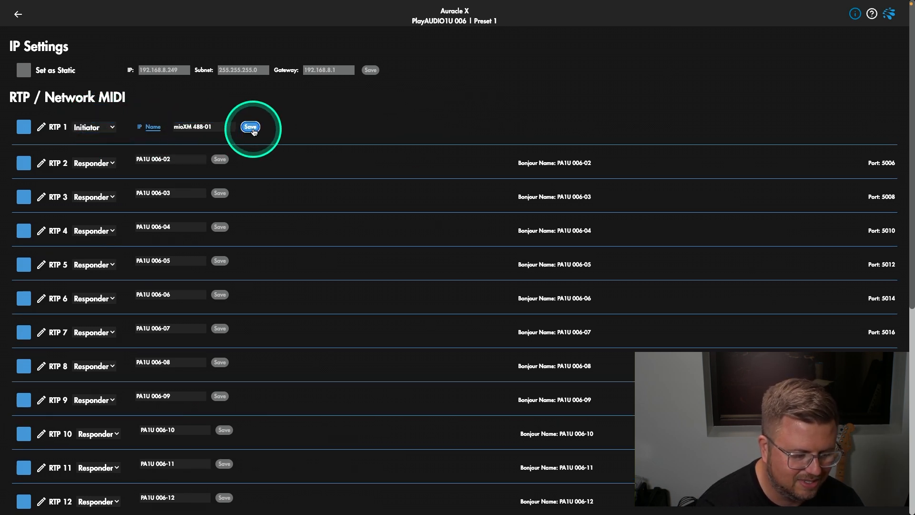
pyautogui.click(250, 127)
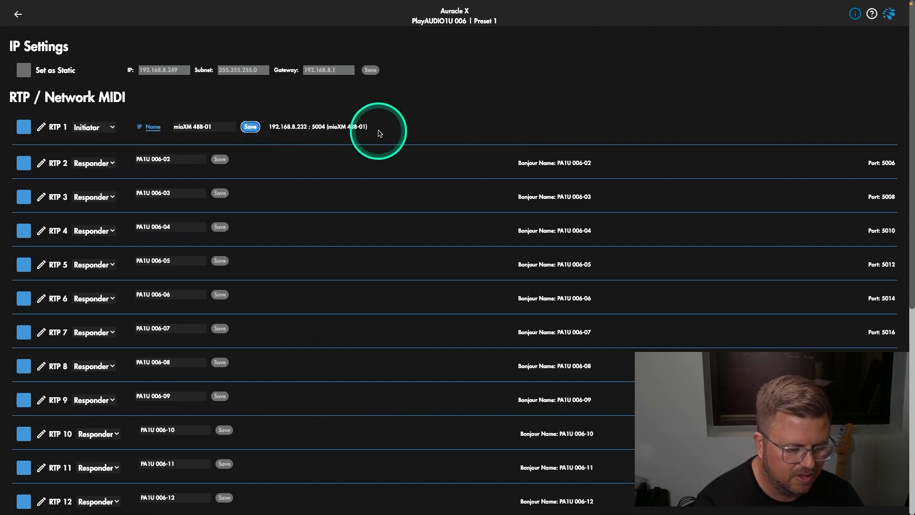
pyautogui.click(18, 14)
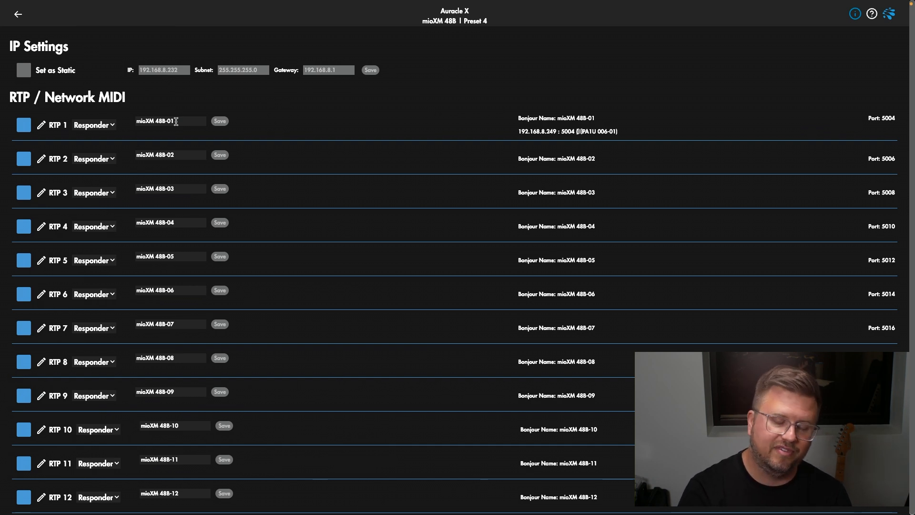
# Check the mioXM RTP 1 row, then the PlayAUDIO1U RTP page and its RTP 2 dropdown.
pyautogui.click(169, 120)
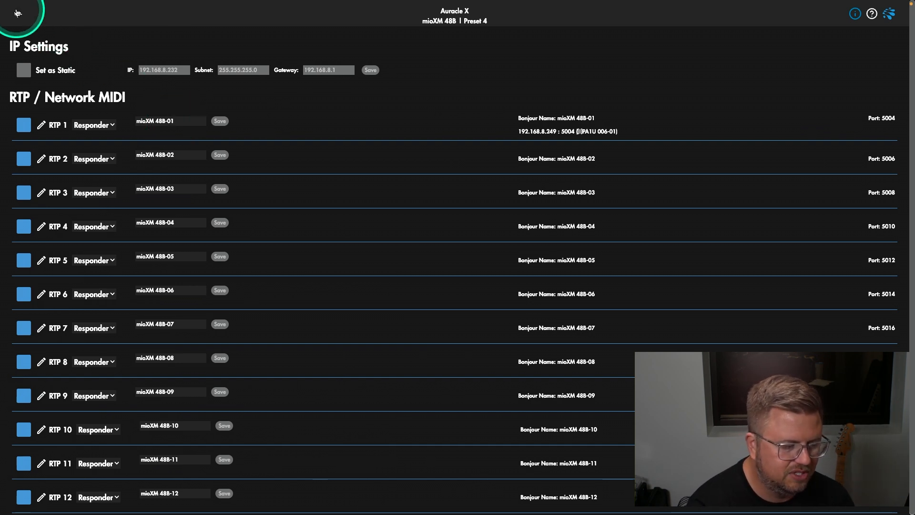
pyautogui.click(18, 13)
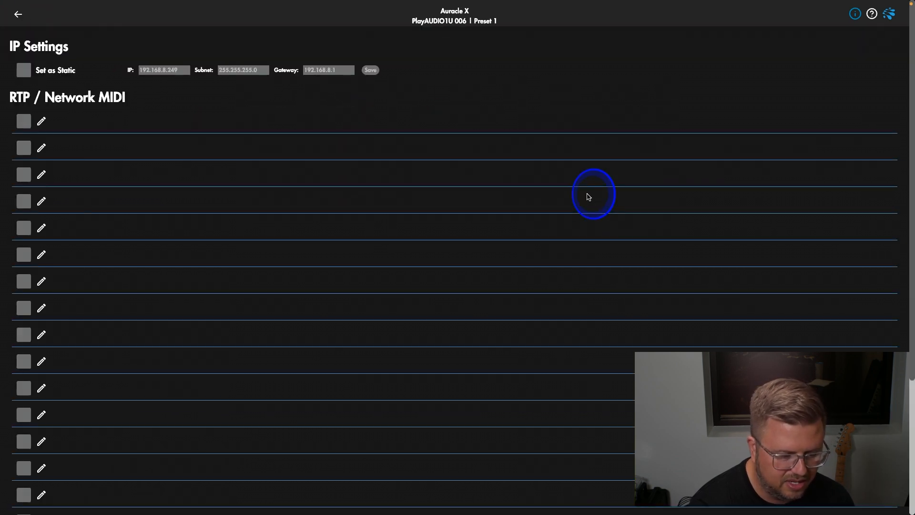
pyautogui.click(94, 127)
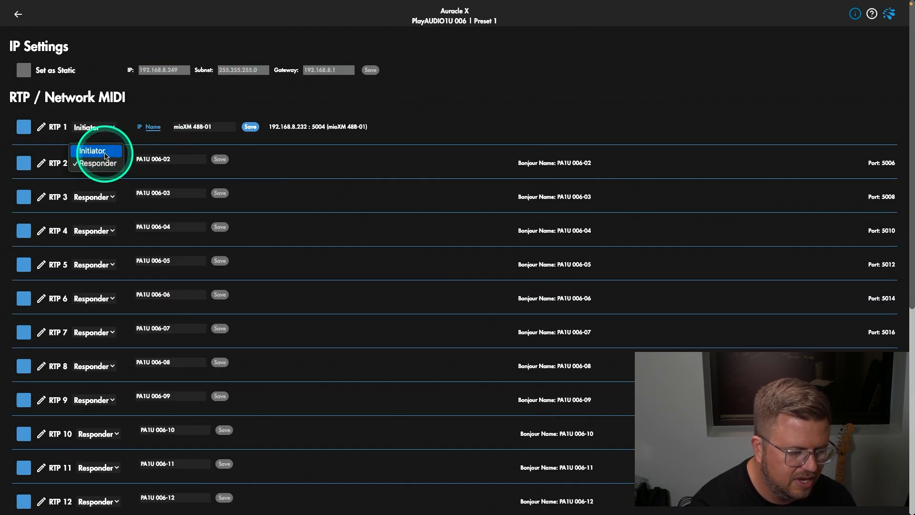
pyautogui.click(91, 151)
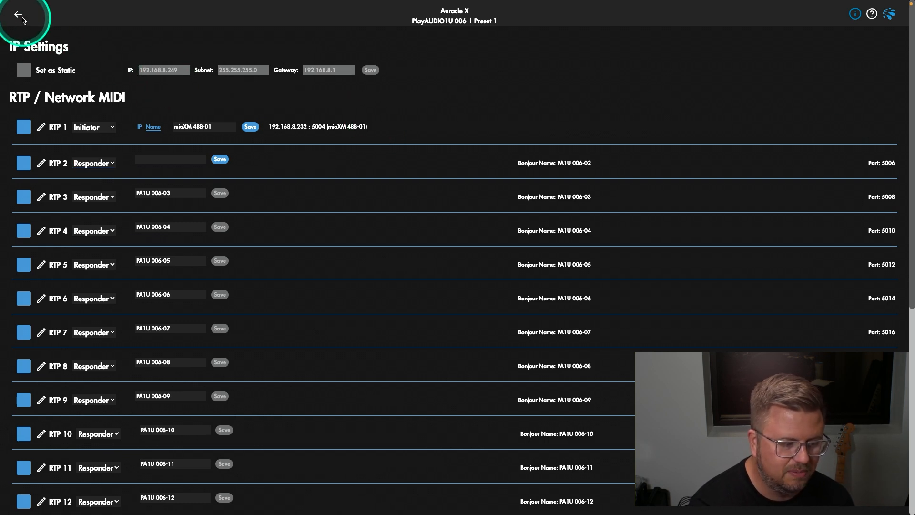
pyautogui.click(19, 15)
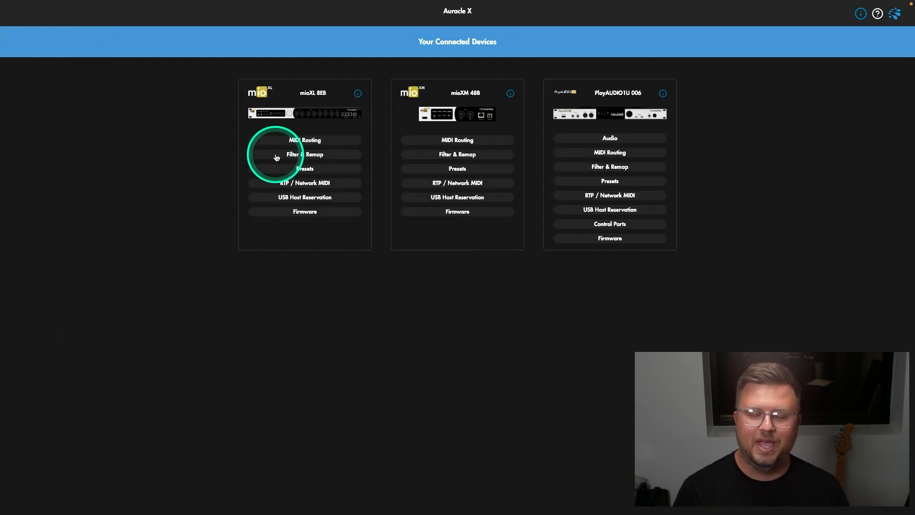